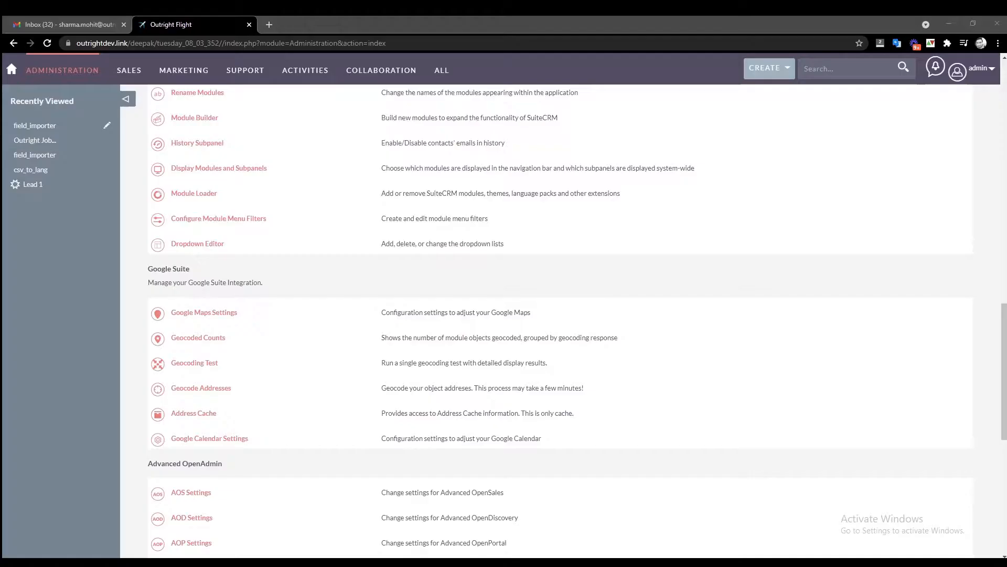
# Step: Open 'Upload CSV file to create Field' under CSV to Field Converter Outright Store
pyautogui.doubleClick(193, 192)
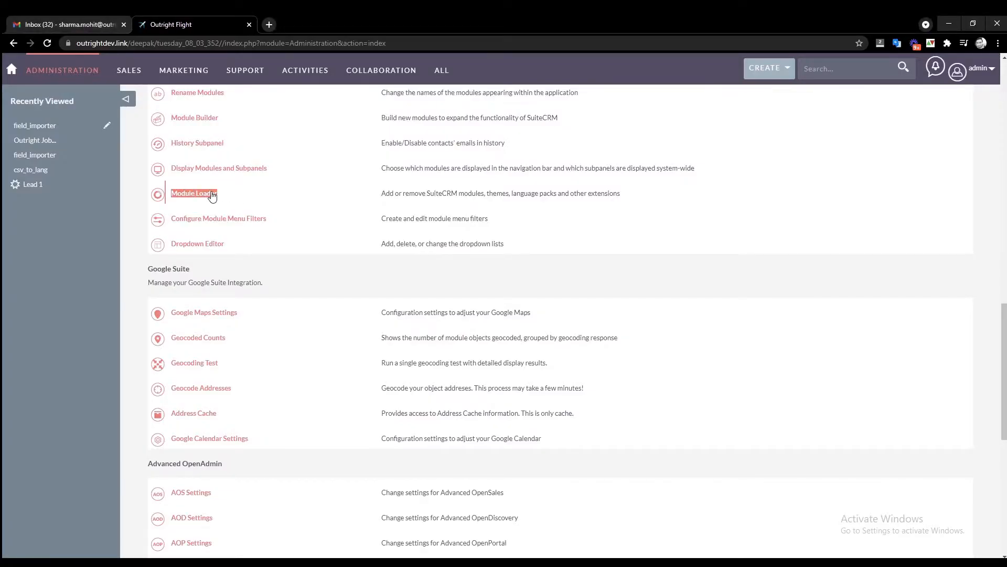
pyautogui.click(193, 194)
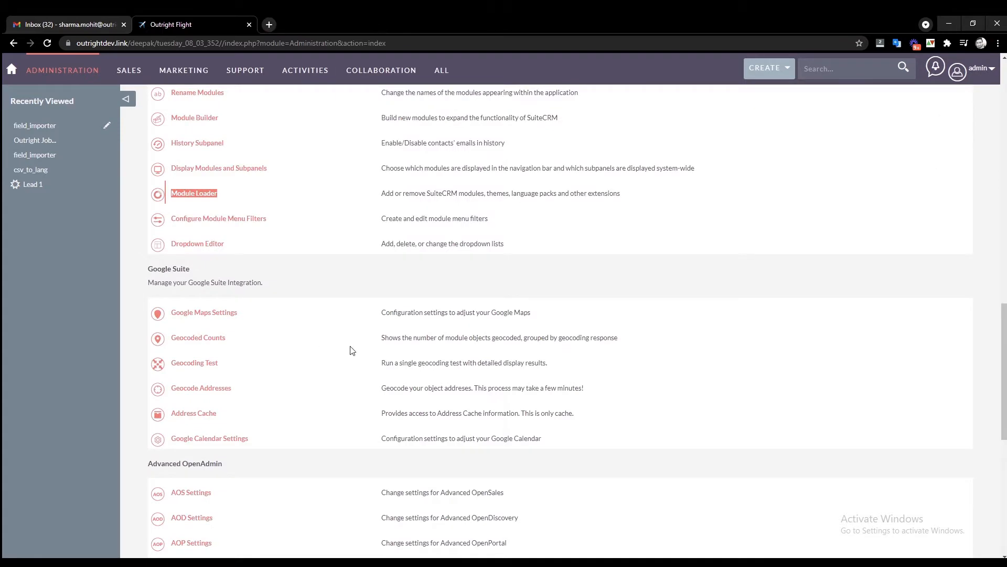
pyautogui.scroll(-3)
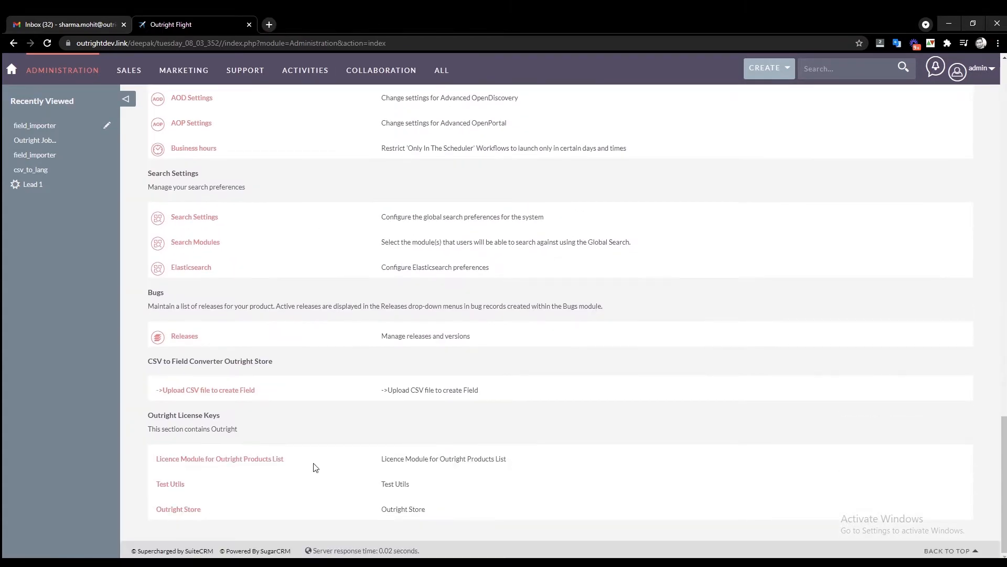
pyautogui.click(220, 458)
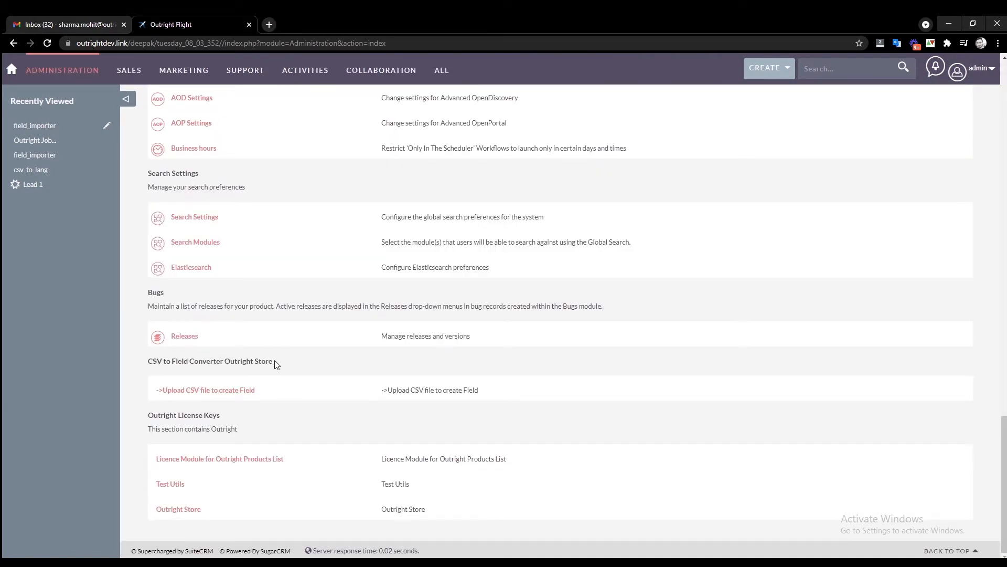
pyautogui.click(205, 390)
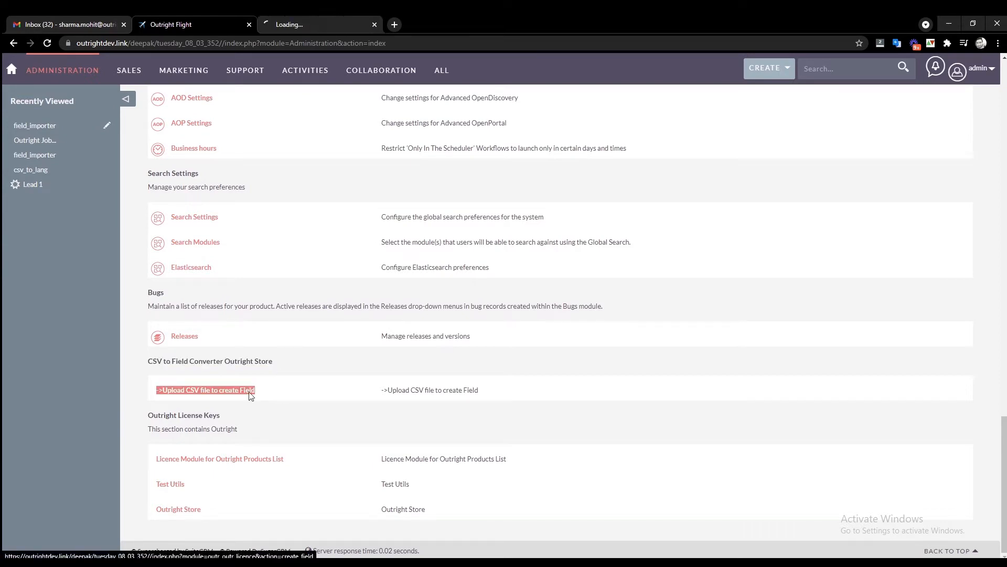
# Step: Download the converter's sample field CSV and open the downloaded file
pyautogui.click(205, 389)
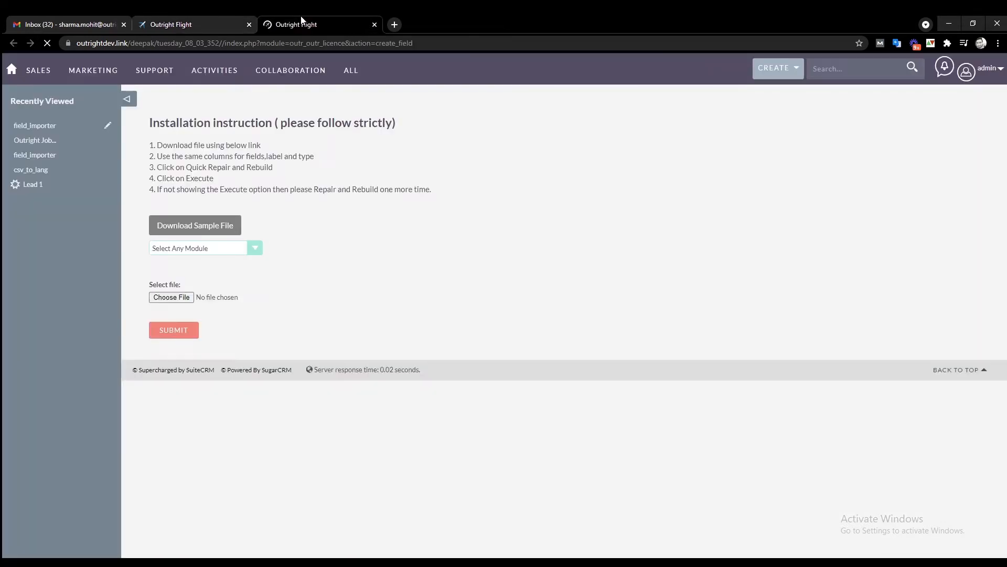
pyautogui.tripleClick(269, 123)
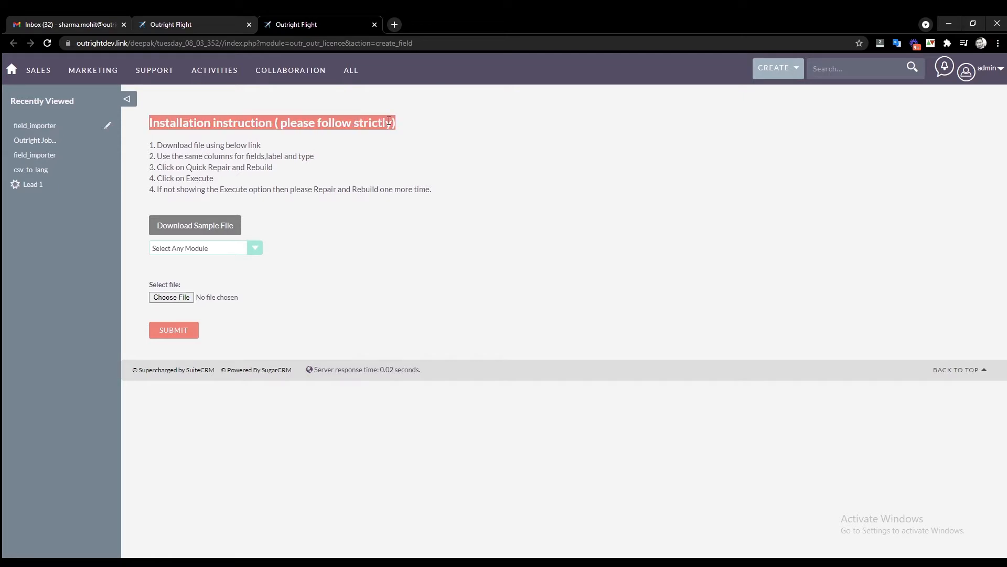
pyautogui.moveTo(397, 127)
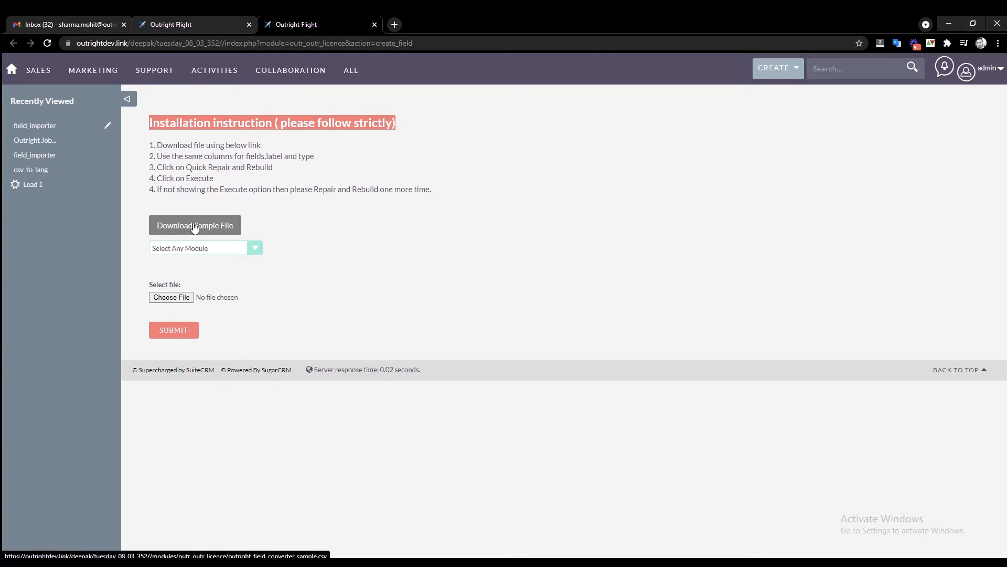
pyautogui.click(196, 225)
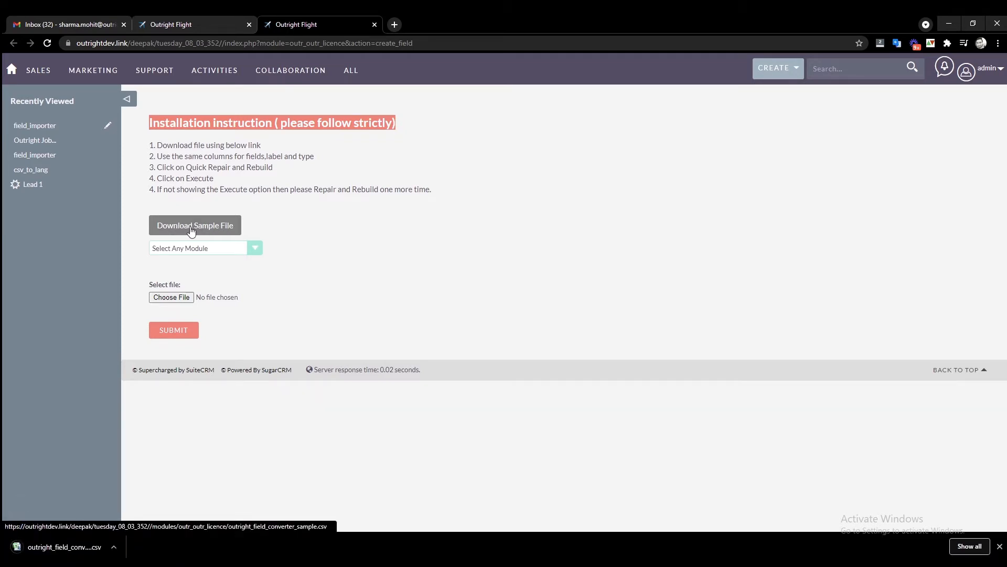
pyautogui.click(64, 546)
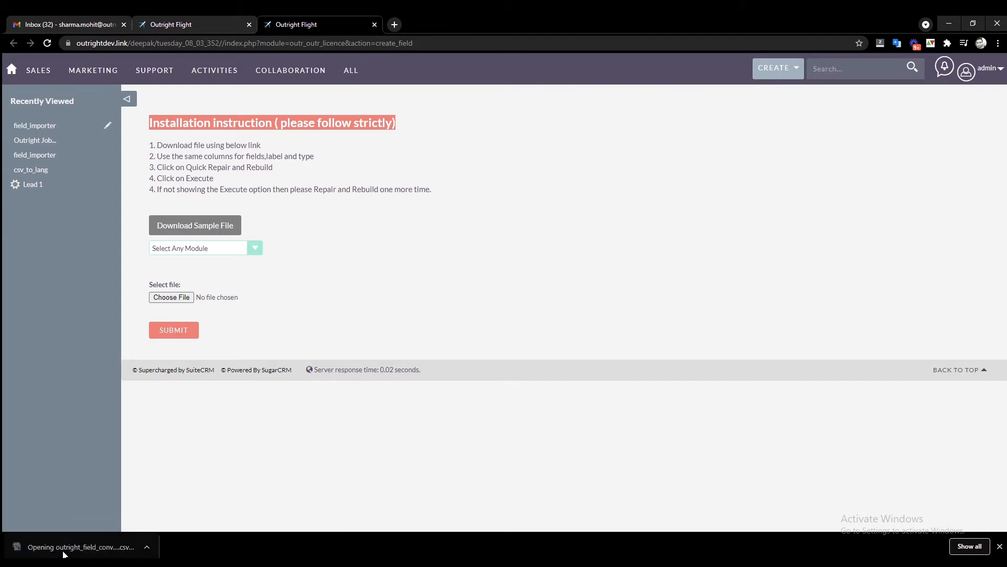
# Step: Review the sample CSV's Field Name, Field Label and Field Type columns in Excel
pyautogui.click(77, 546)
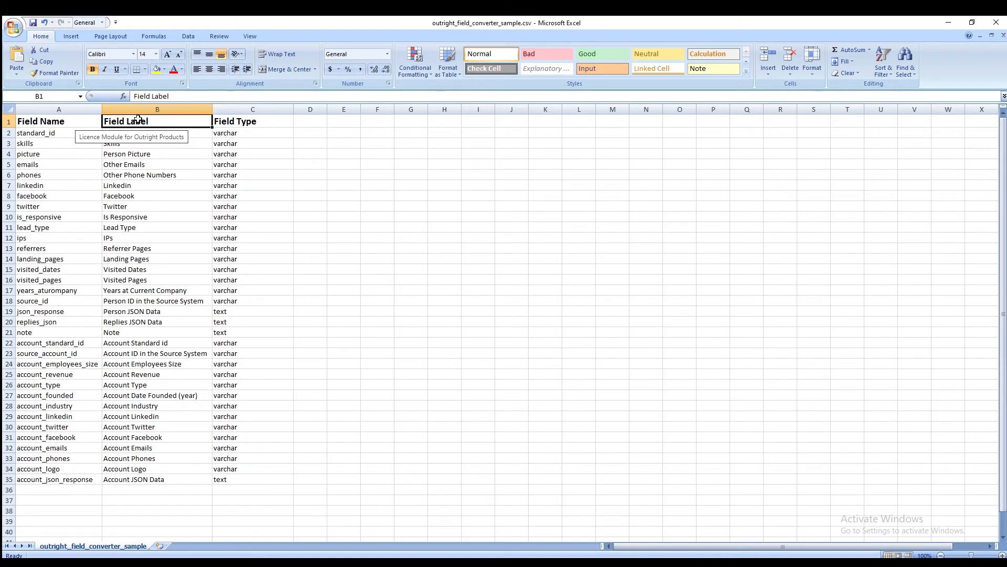
pyautogui.click(252, 121)
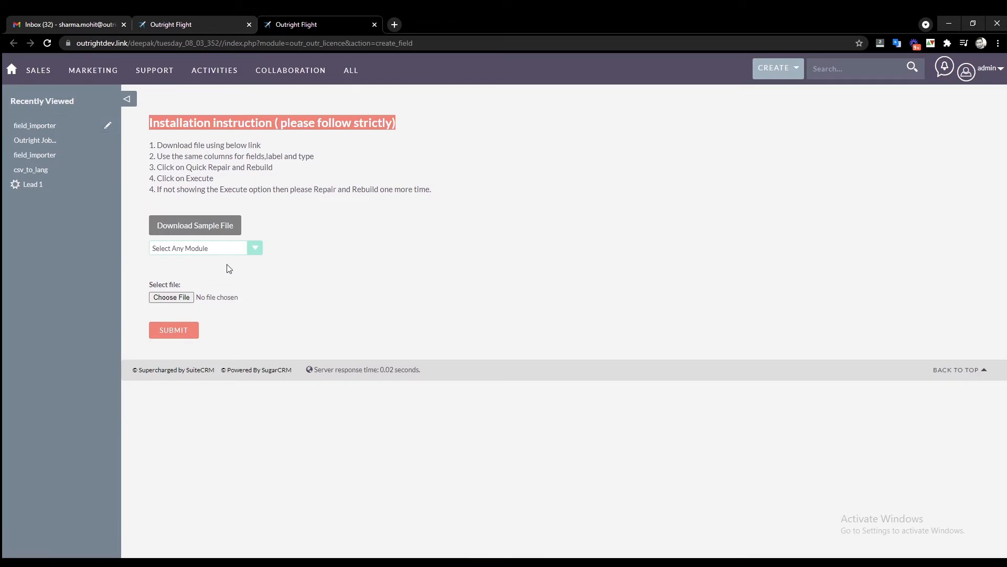
# Step: Submit the sample field CSV to the converter with Accounts as the target module
pyautogui.click(254, 248)
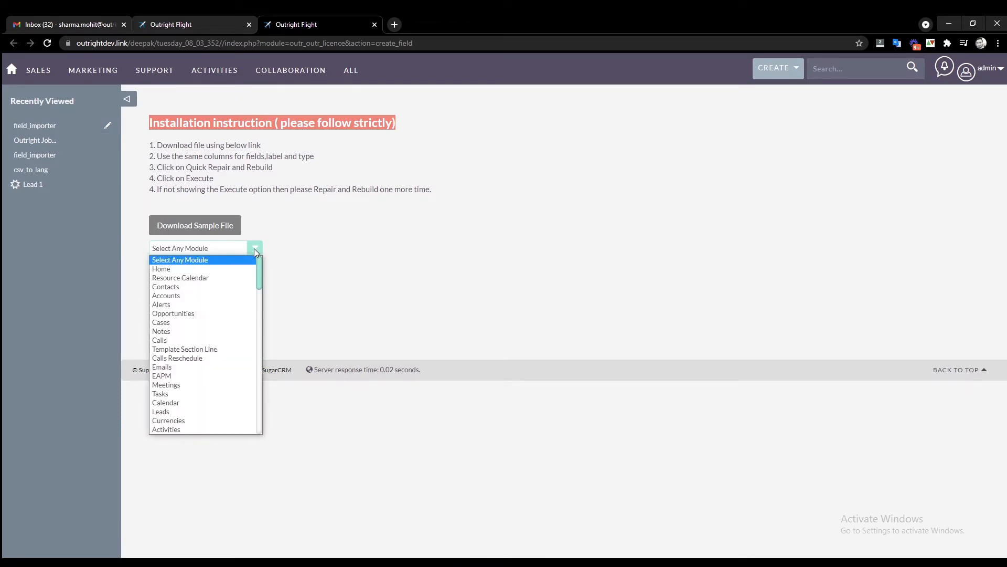
pyautogui.click(166, 295)
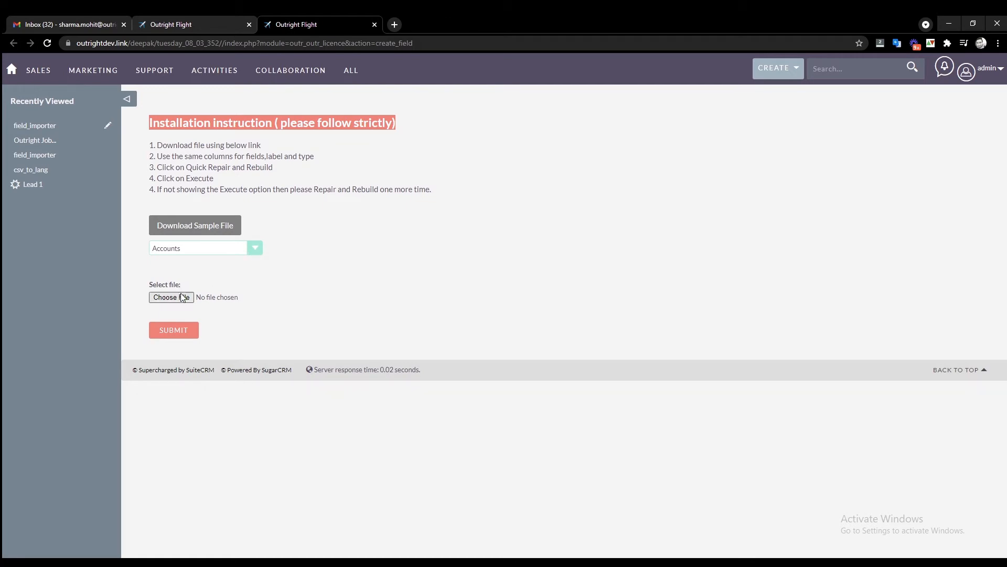
pyautogui.click(171, 297)
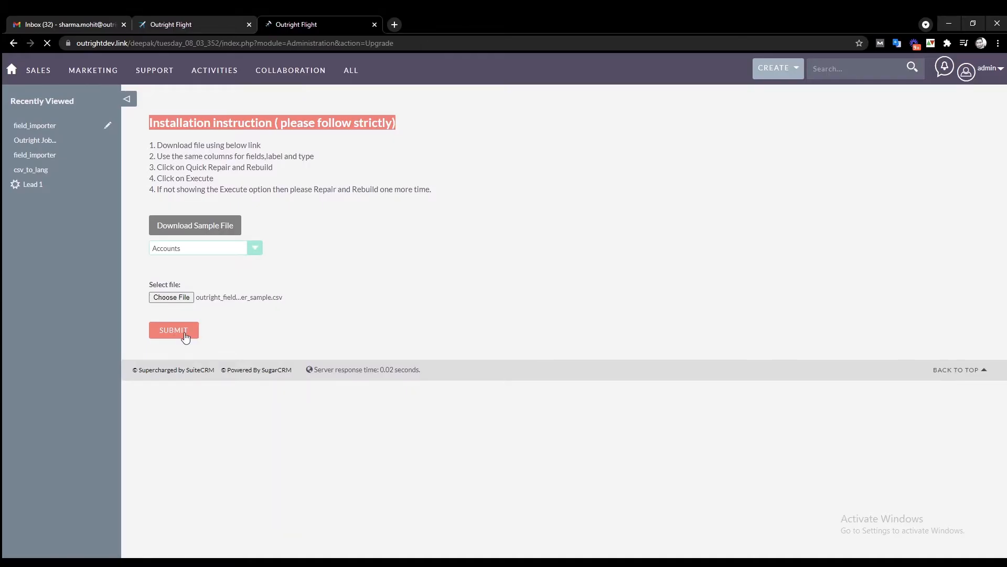
pyautogui.click(173, 329)
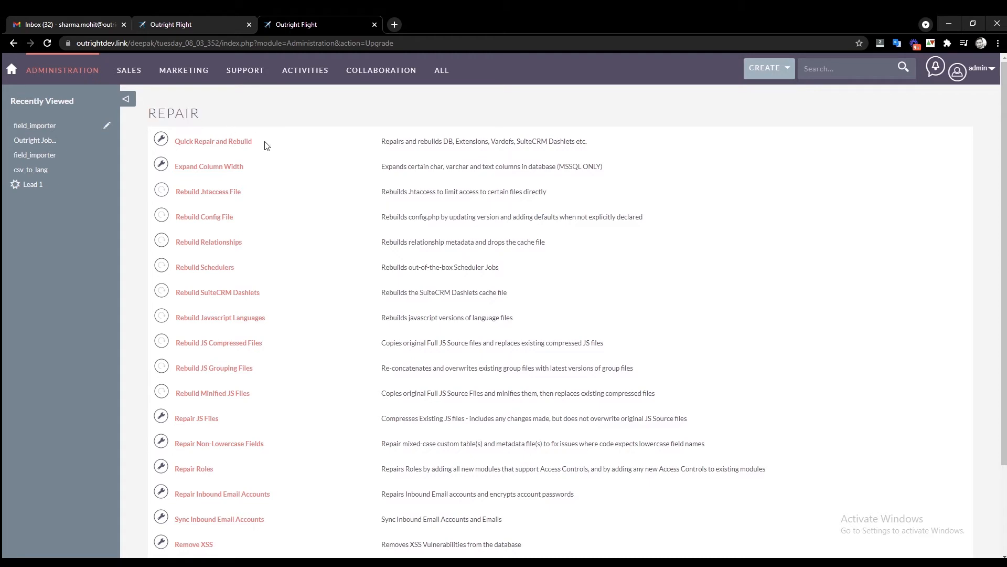
# Step: Run Quick Repair and Rebuild and execute its database sync script
pyautogui.click(212, 140)
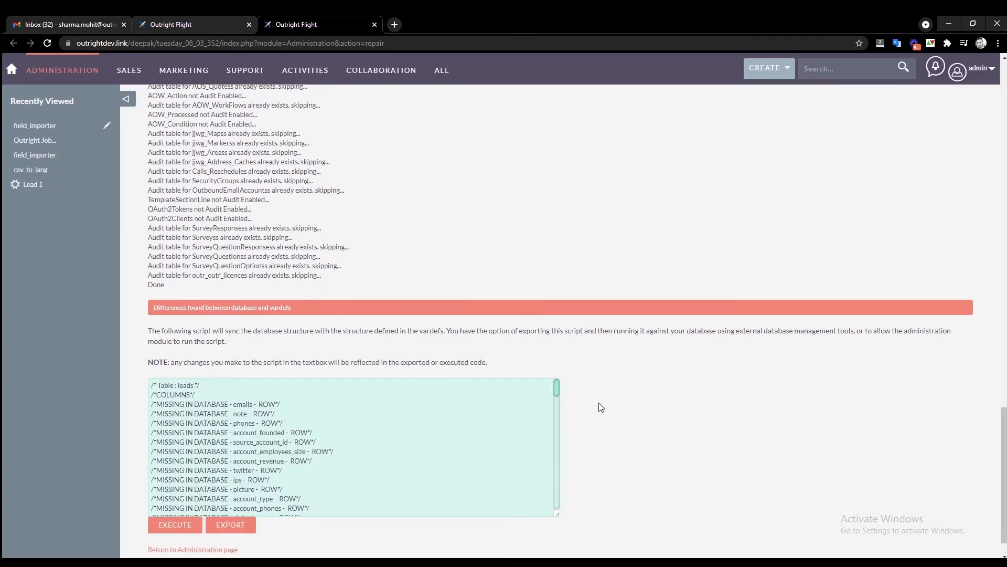
pyautogui.click(174, 524)
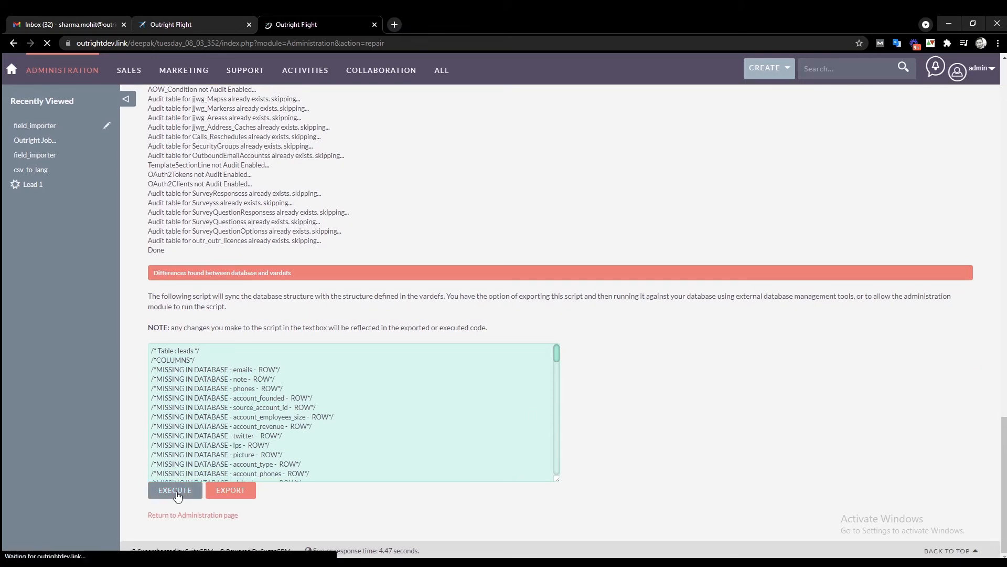
pyautogui.click(174, 489)
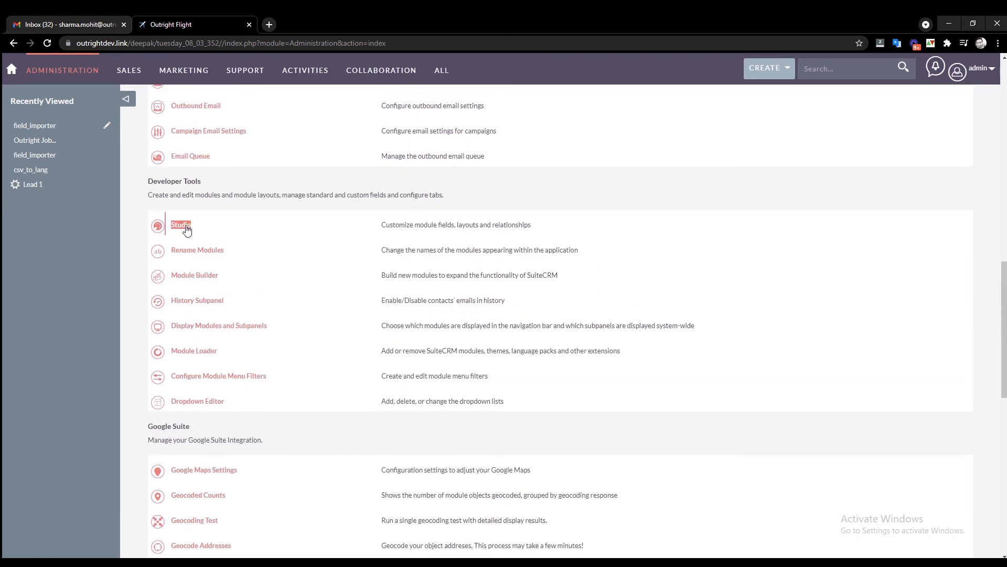
# Step: Open Studio's Fields list for Accounts, showing fields like account_founded and account_emails
pyautogui.click(180, 224)
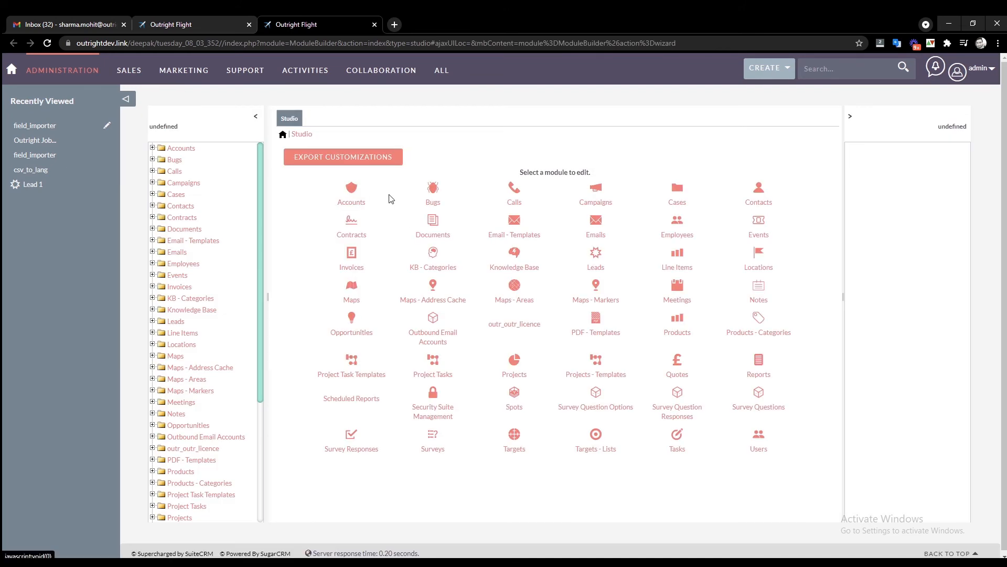
pyautogui.click(351, 193)
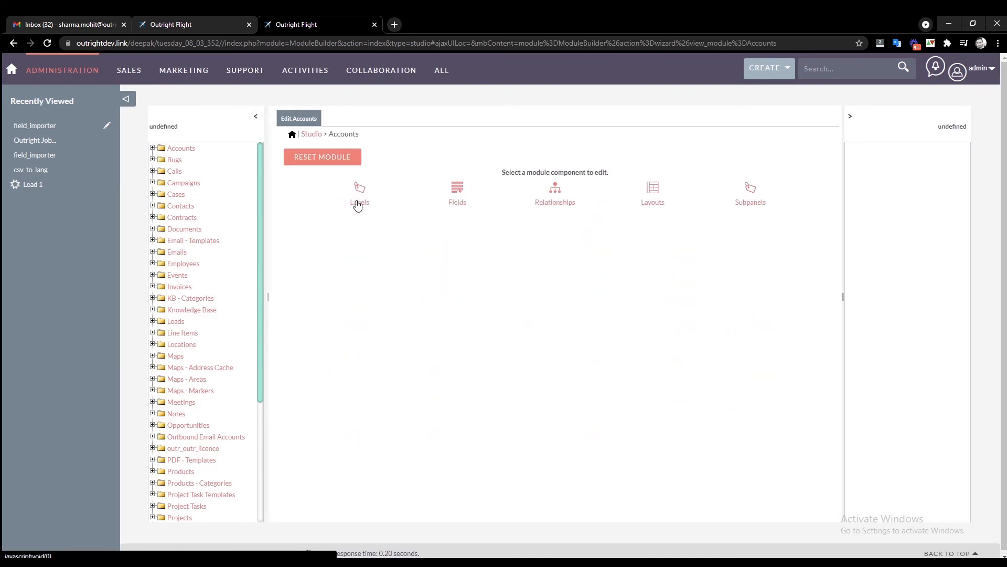
pyautogui.moveTo(457, 204)
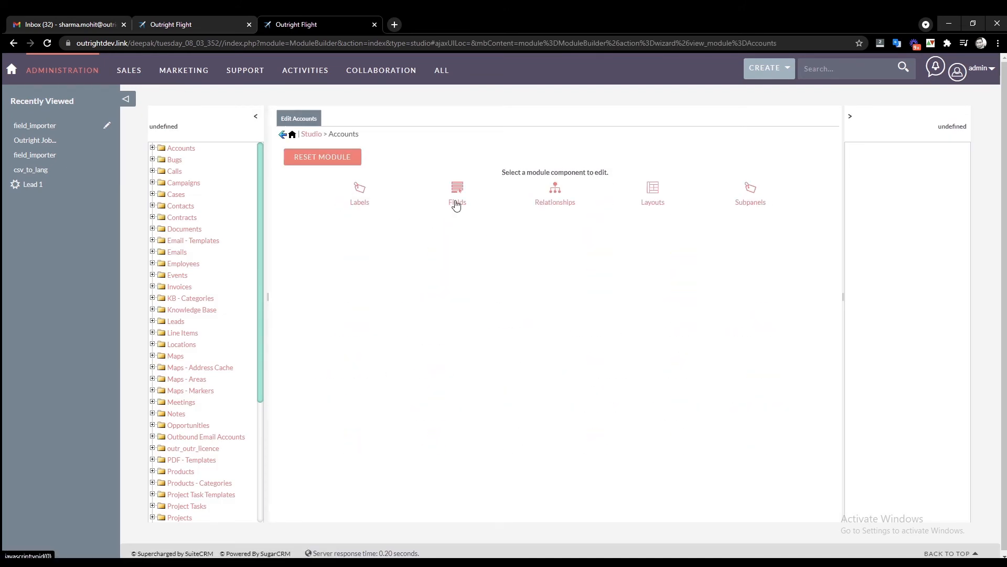
pyautogui.click(457, 192)
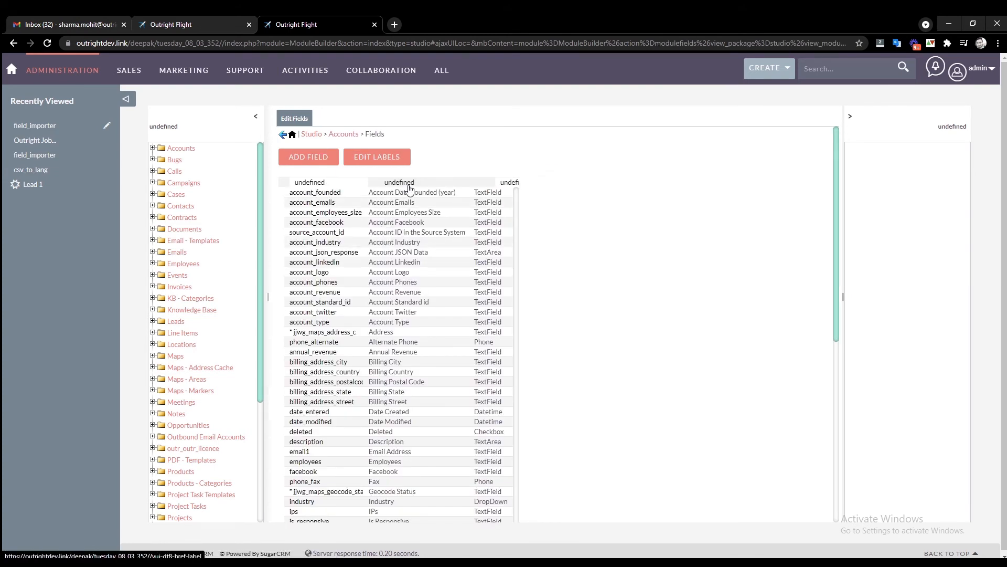
pyautogui.scroll(-3)
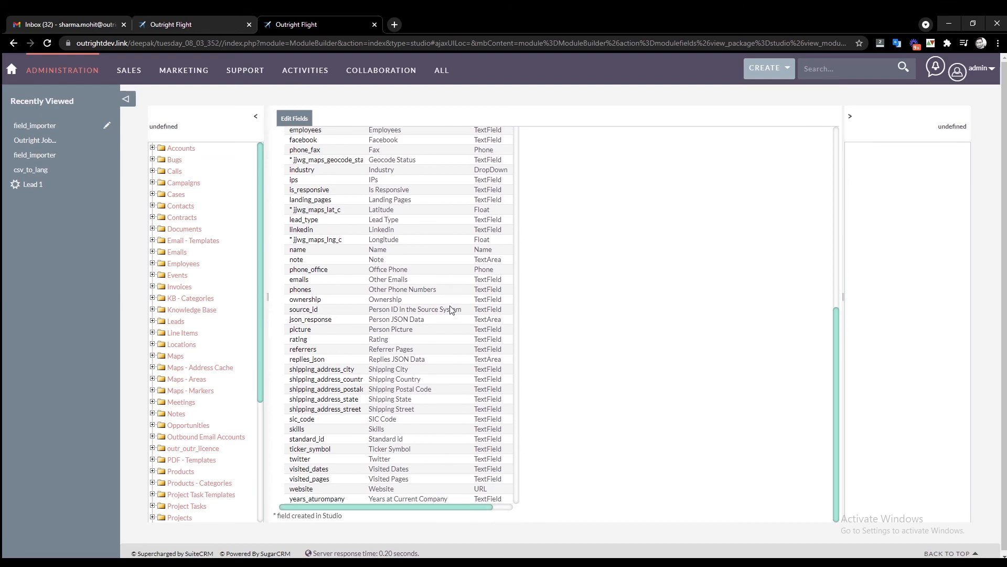